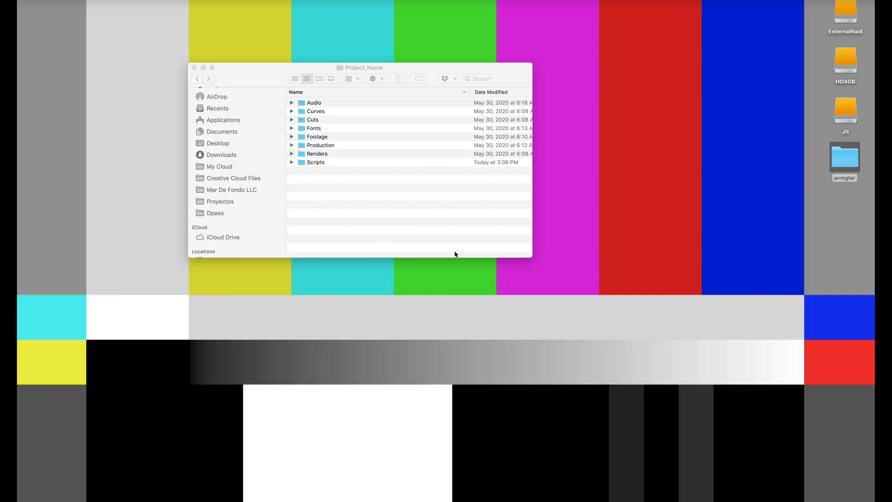
- Focus the Project_Name Finder window listing its eight top-level folders
click(360, 67)
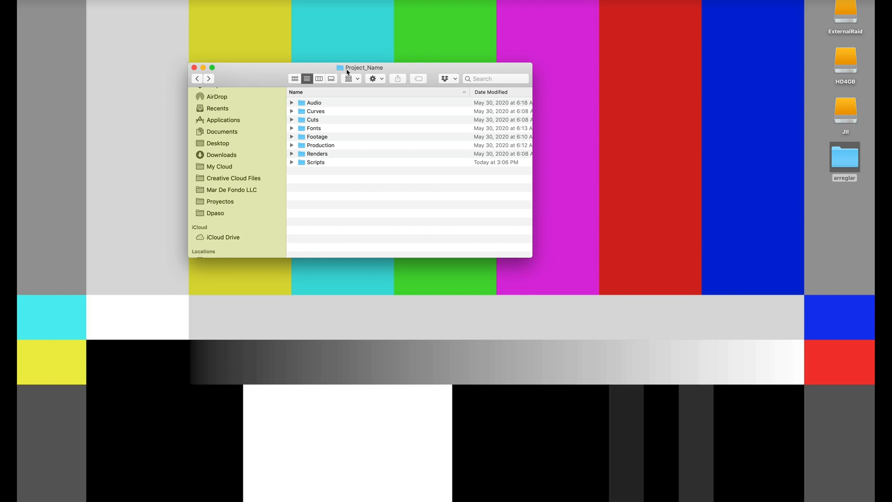
mouse_move(413, 74)
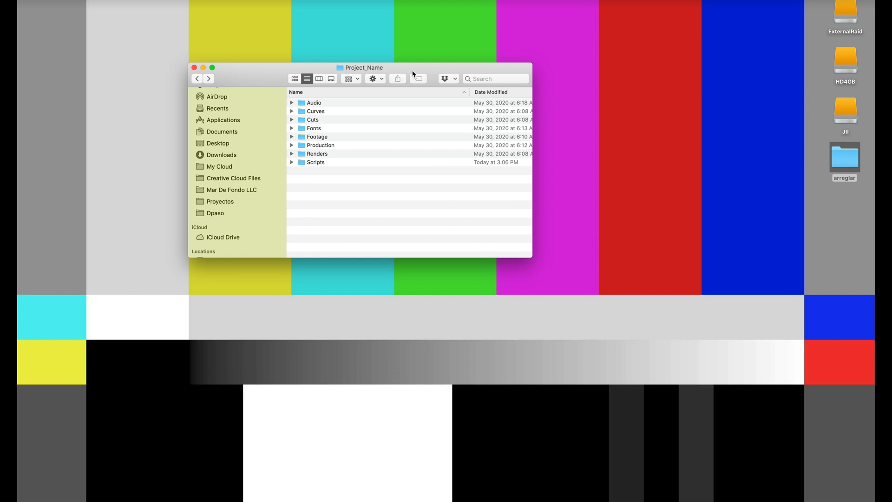
mouse_move(382, 74)
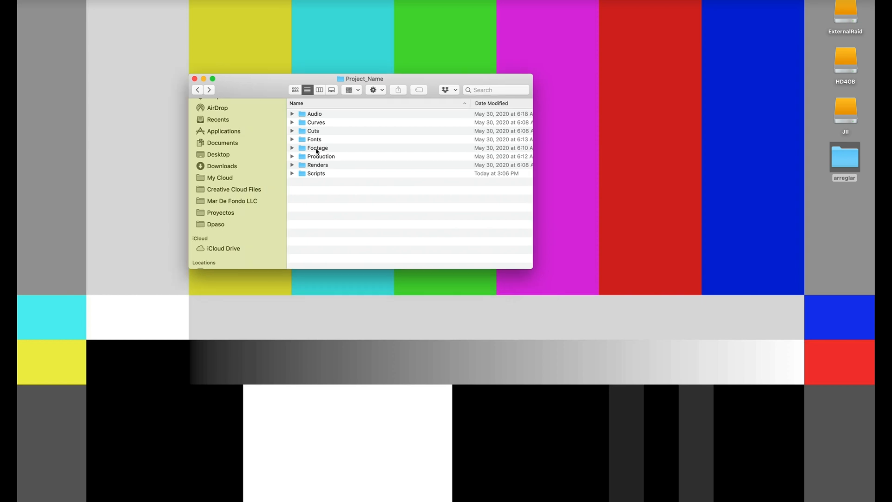
click(292, 113)
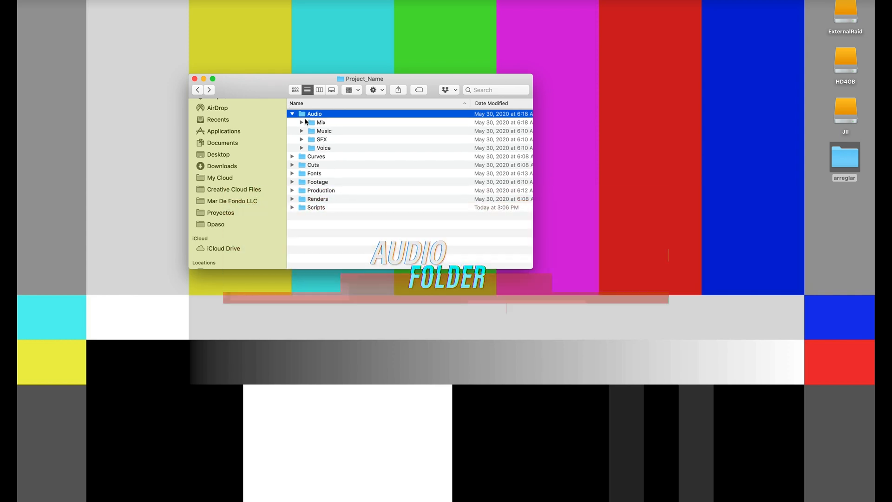
click(324, 131)
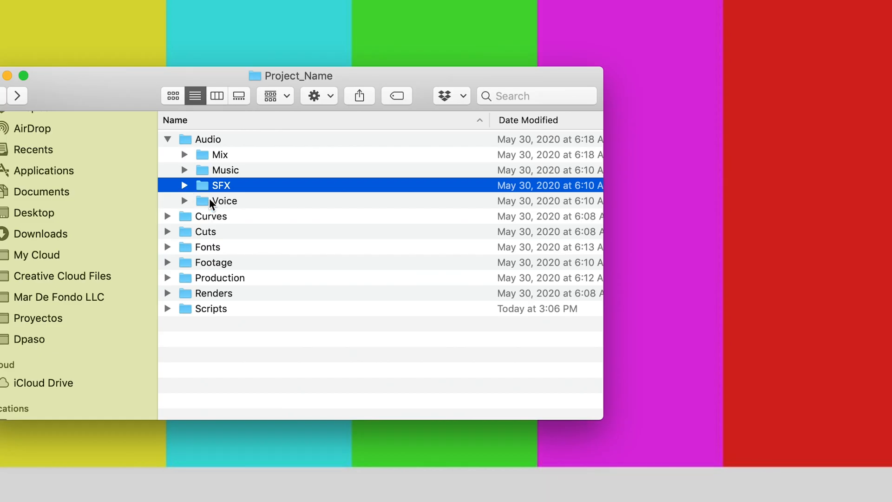
click(225, 201)
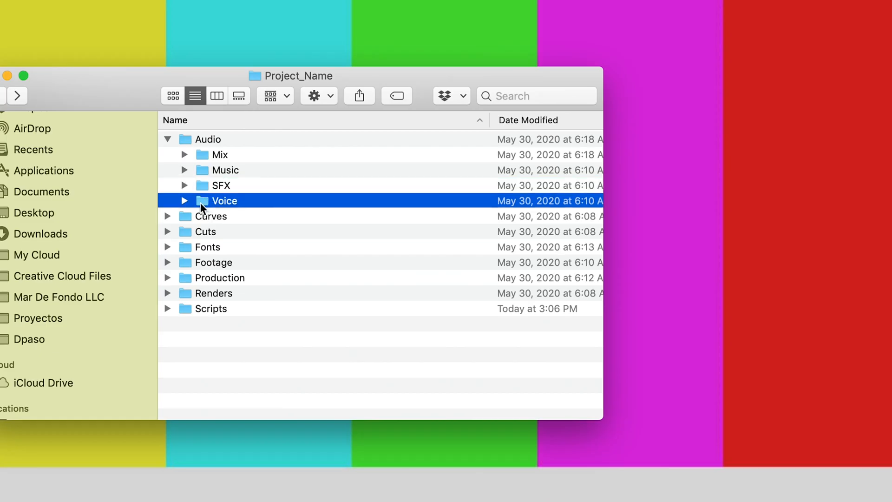
mouse_move(187, 203)
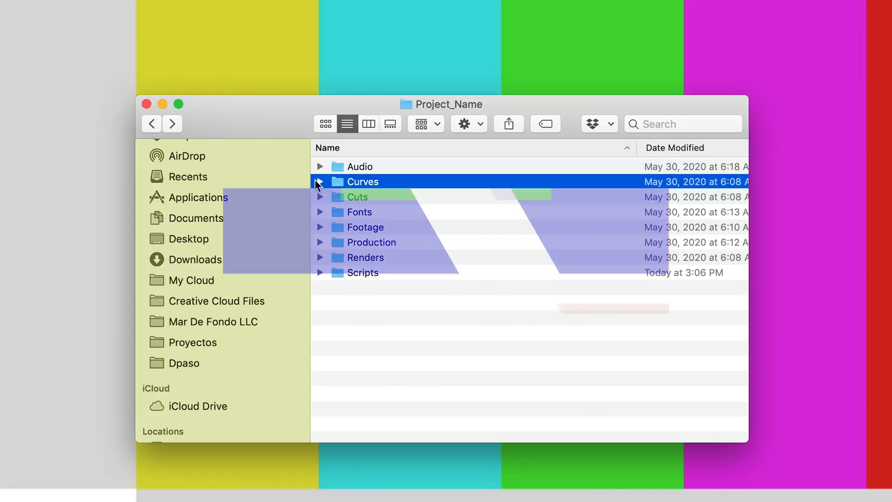
- Select the Curves folder and check its contents
click(320, 181)
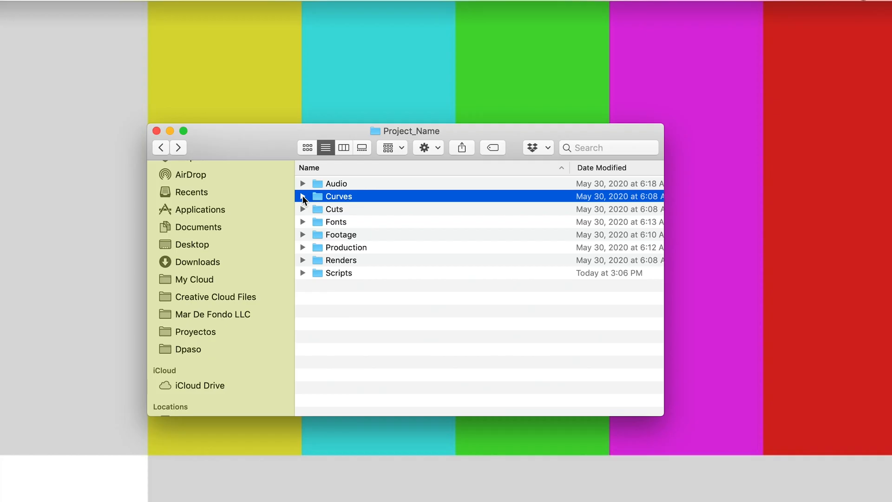
click(334, 209)
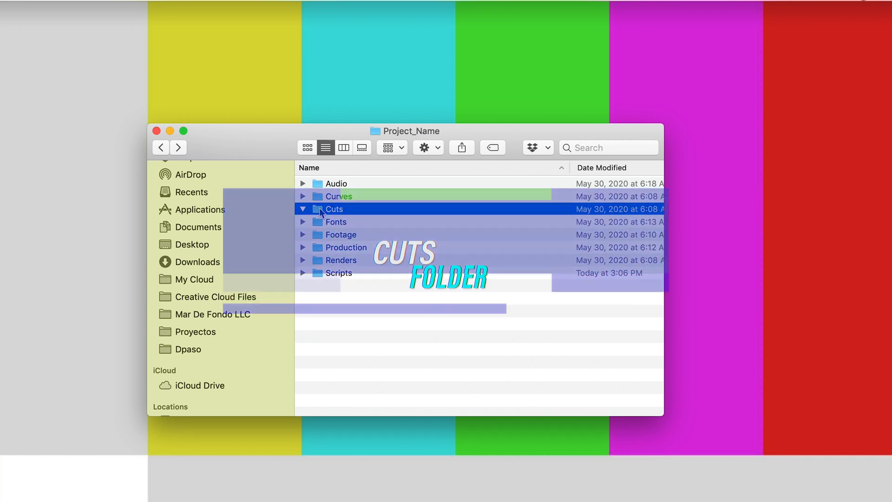
- Expand Cuts and its Deliver subfolder to show the V1 and V2 karaoke mp4 files
click(303, 209)
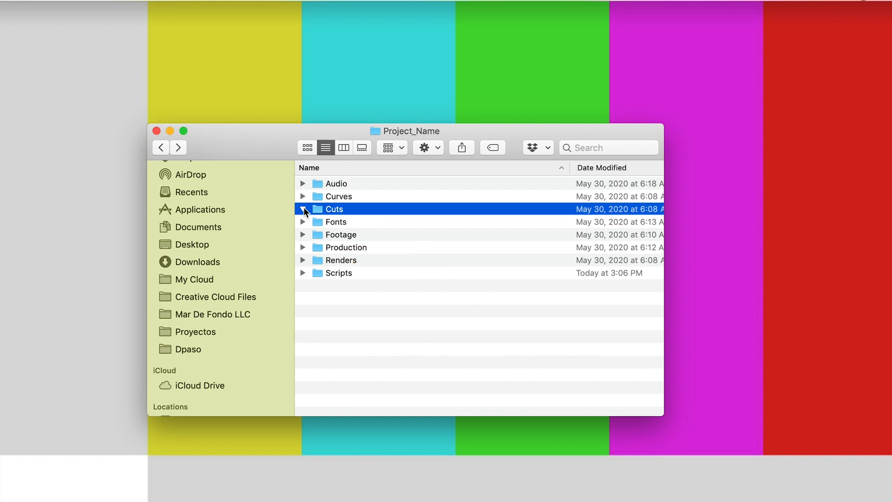
click(303, 209)
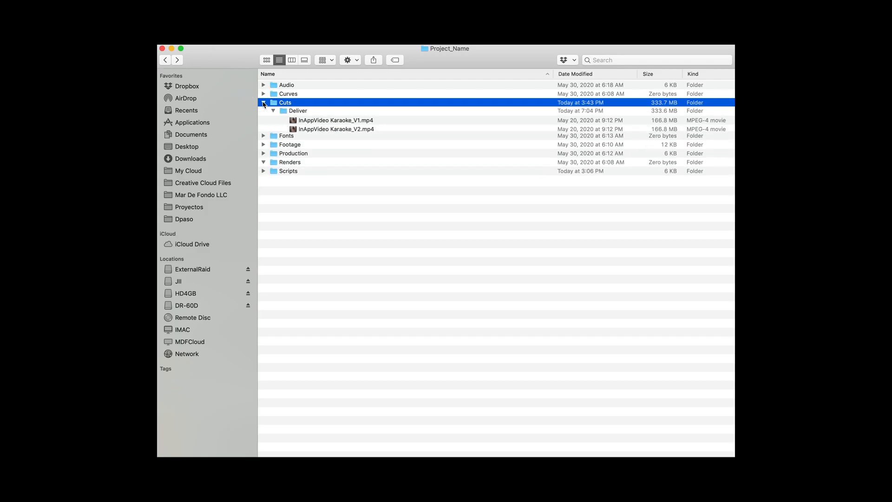
click(273, 111)
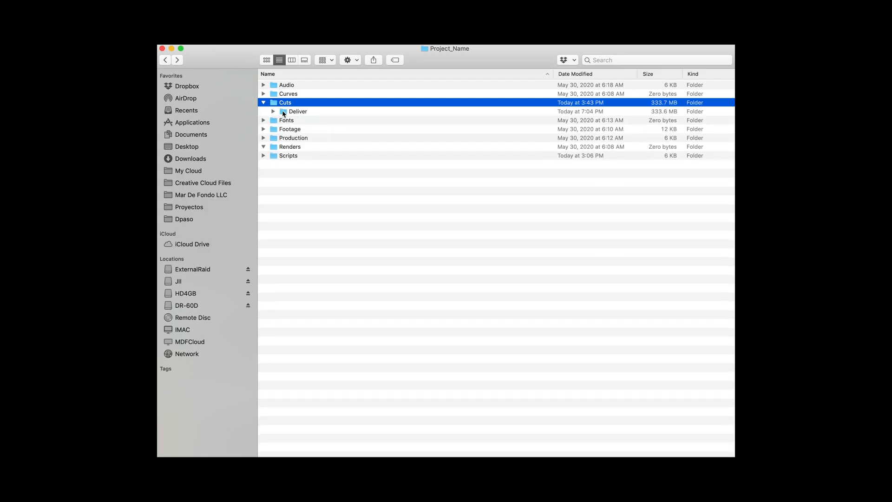
click(273, 111)
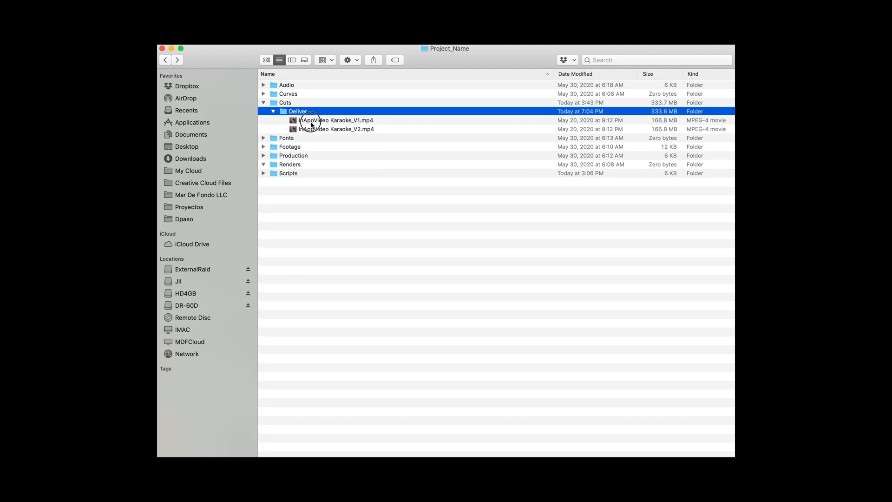
click(336, 120)
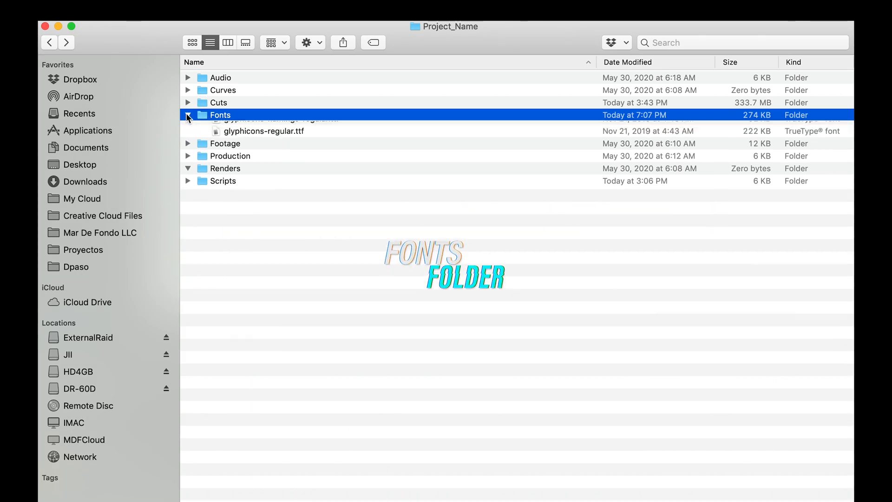
- Expand Fonts to show its two glyphicons TrueType files, then collapse it again
click(187, 115)
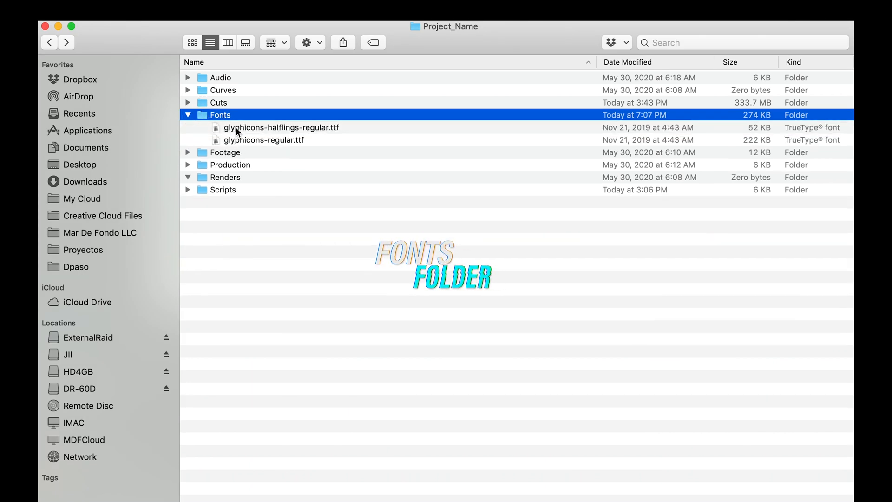
mouse_move(216, 116)
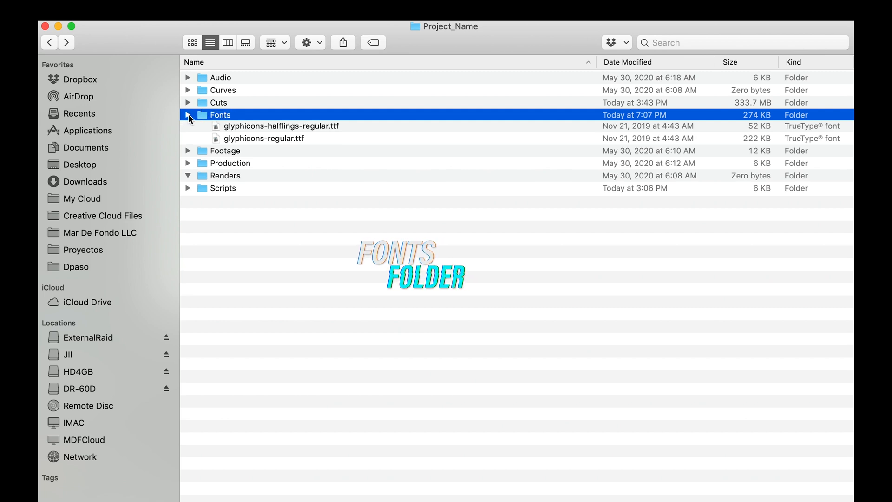
click(188, 114)
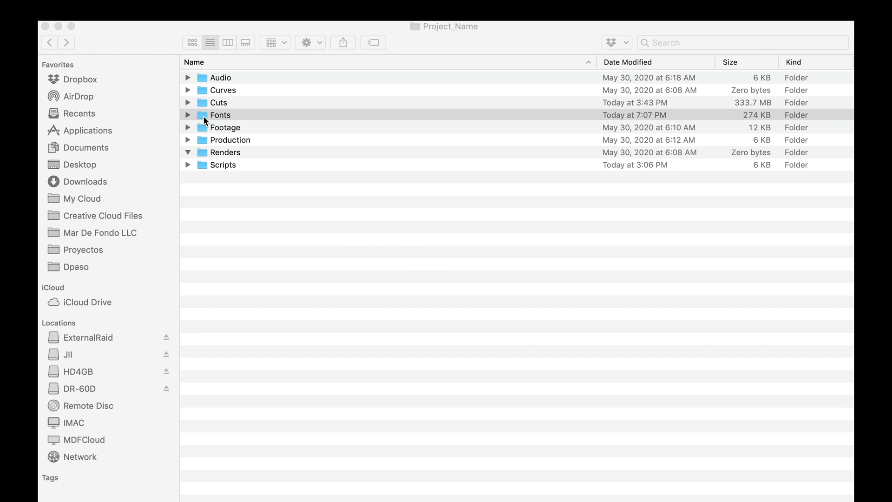
mouse_move(207, 133)
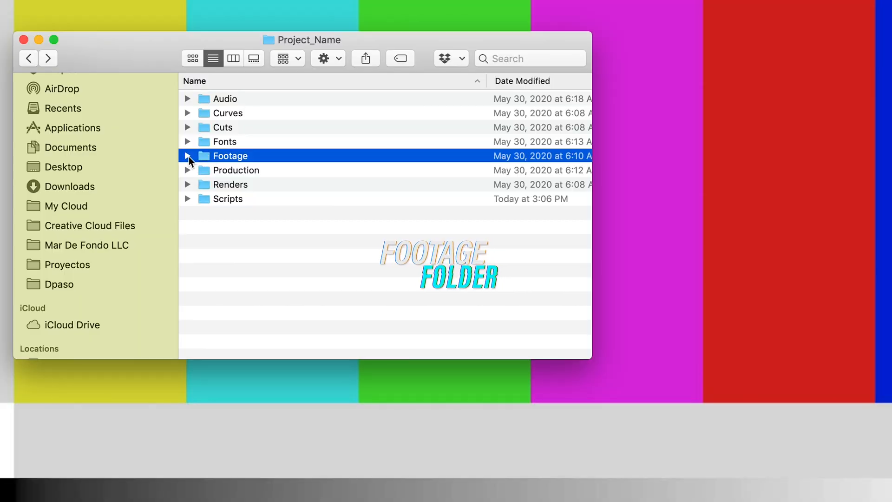
- Expand Footage and Day_01 to reveal Cam_A, Cam_B and Drone, then select Production
click(186, 155)
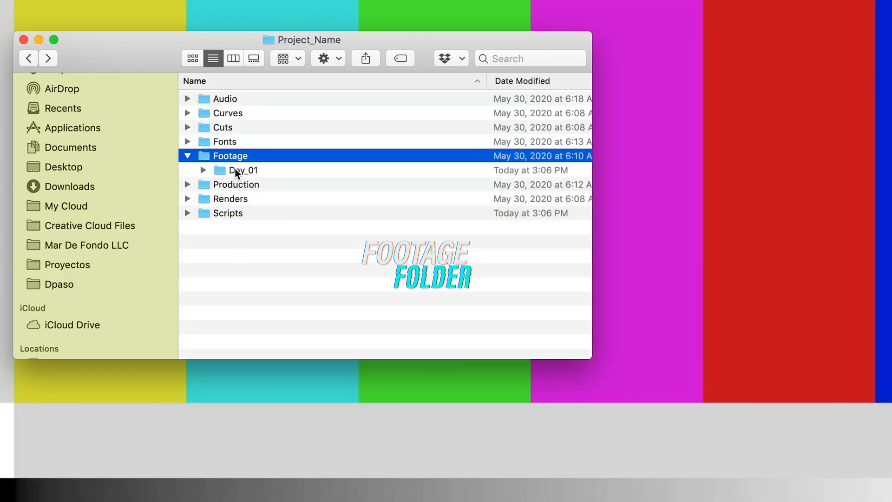
click(243, 169)
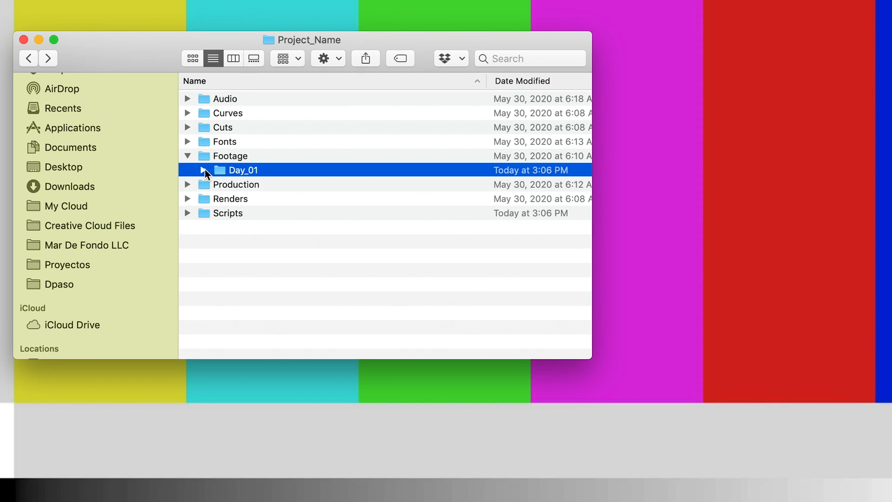
click(204, 169)
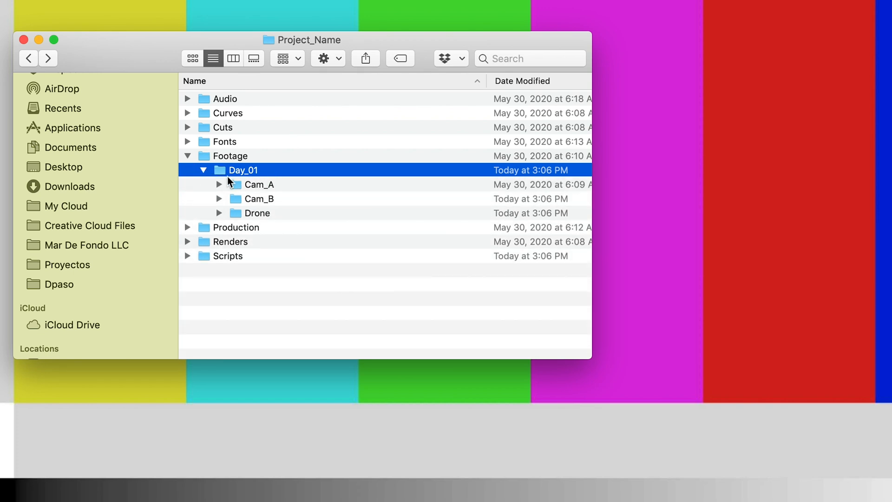
click(259, 184)
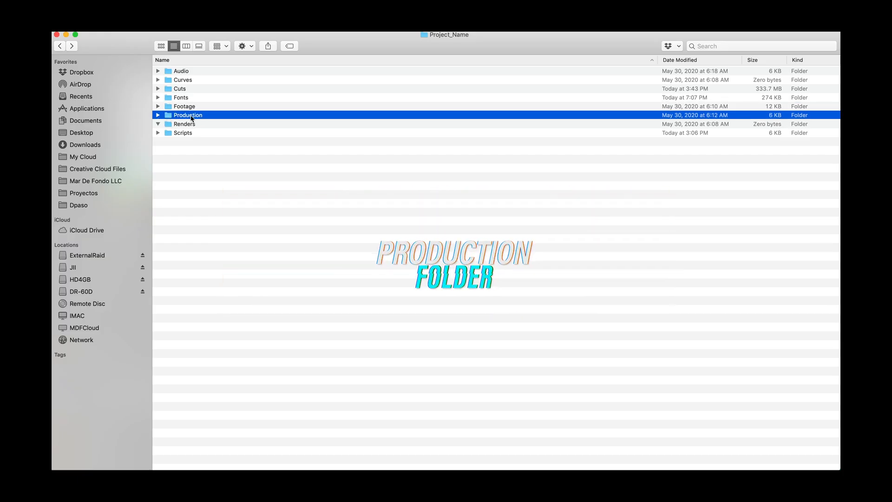
click(158, 116)
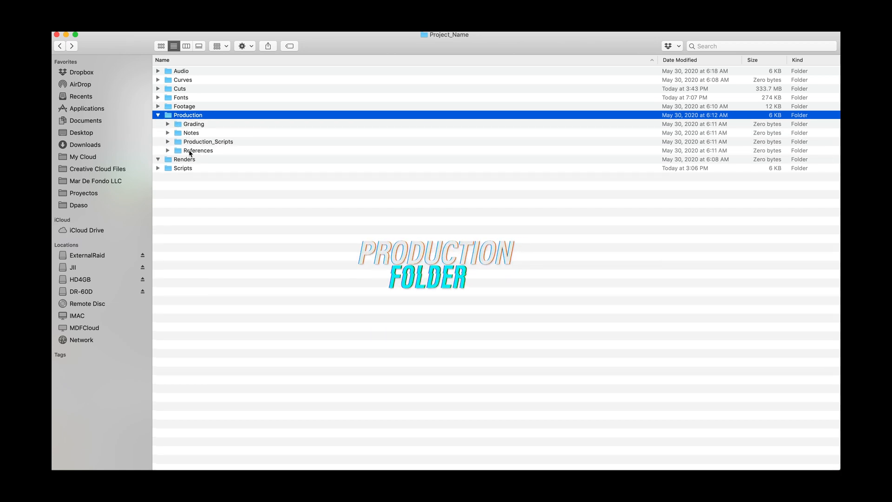
click(193, 124)
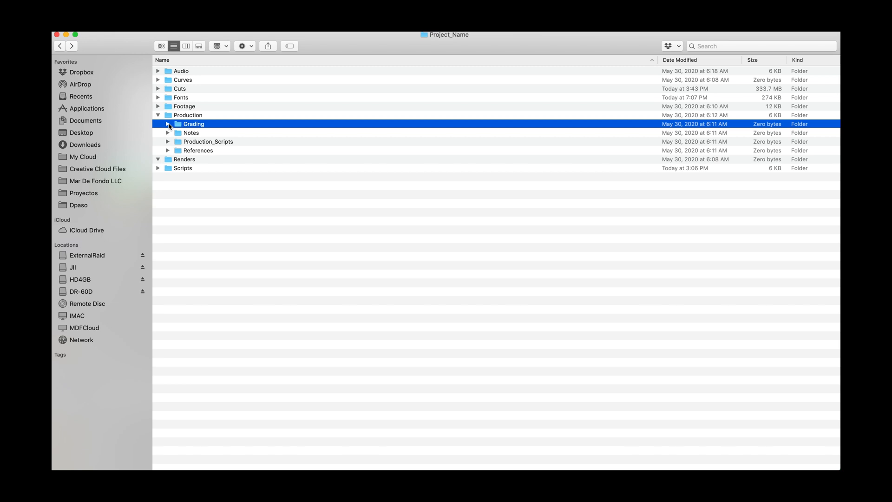
mouse_move(180, 135)
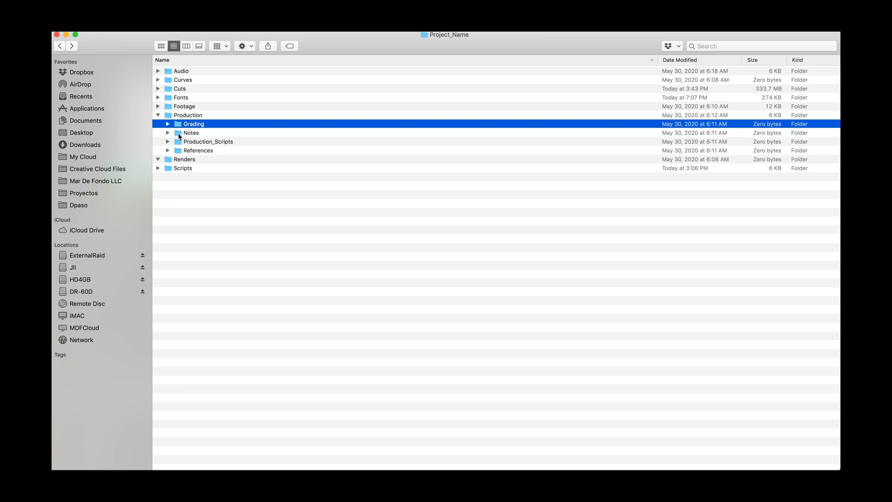
click(191, 133)
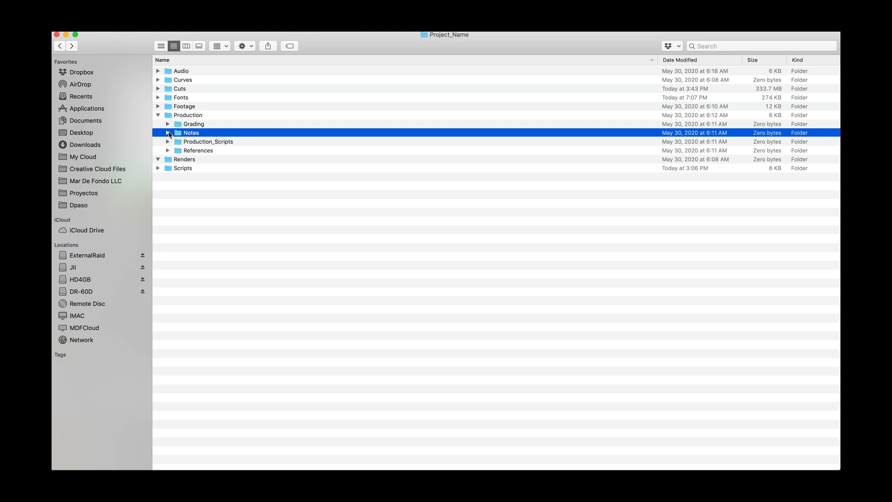
click(208, 142)
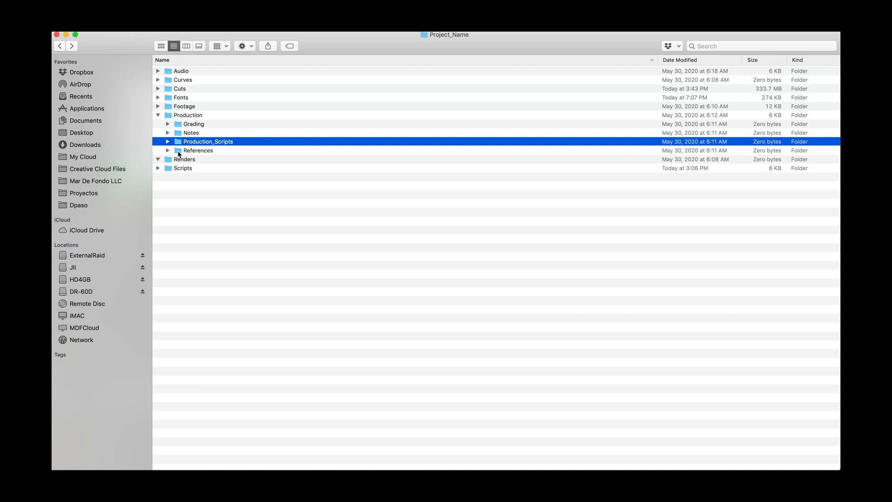
click(198, 151)
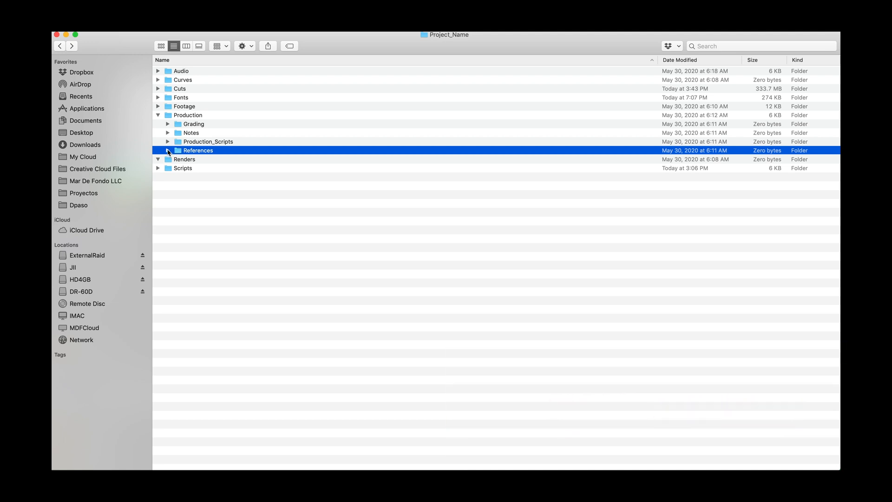
click(158, 115)
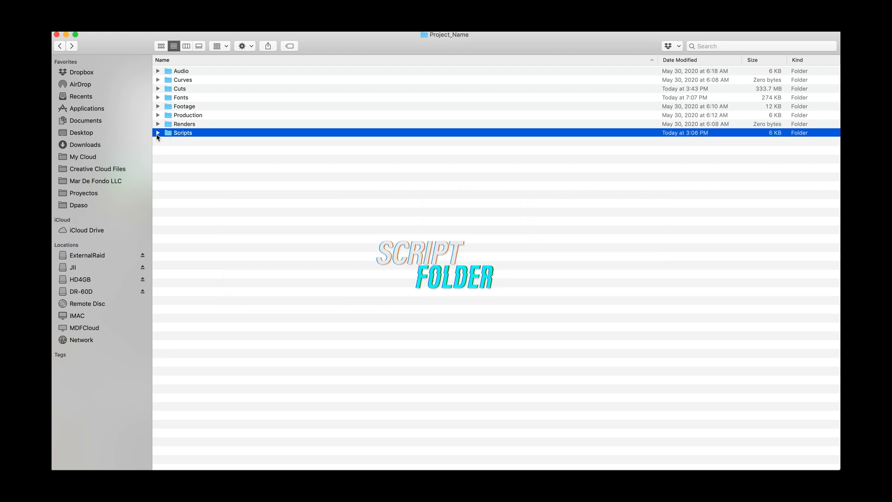
click(158, 133)
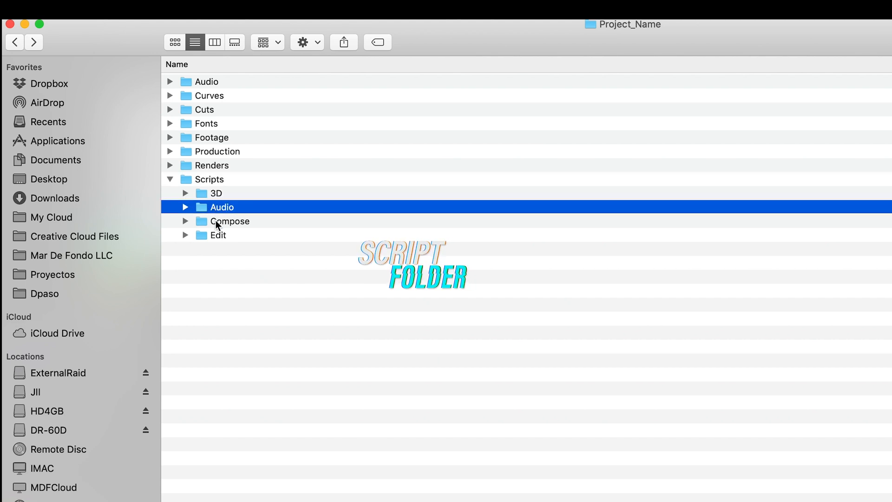
mouse_move(209, 209)
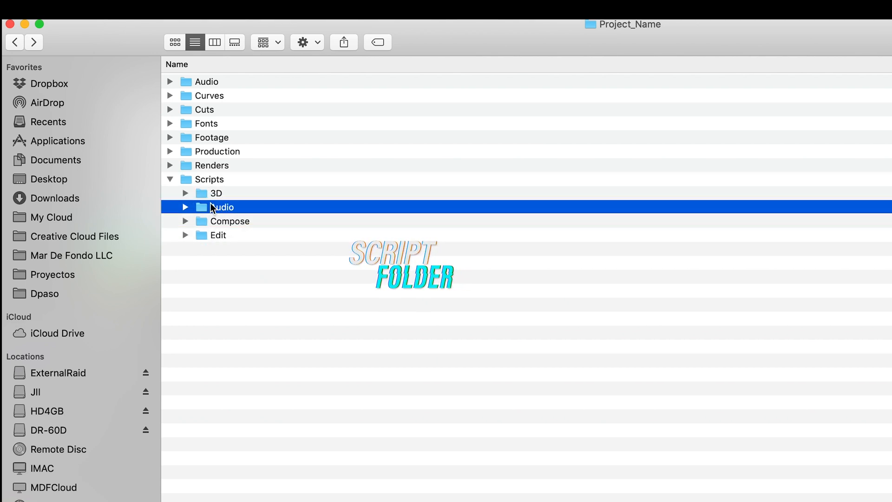
click(218, 235)
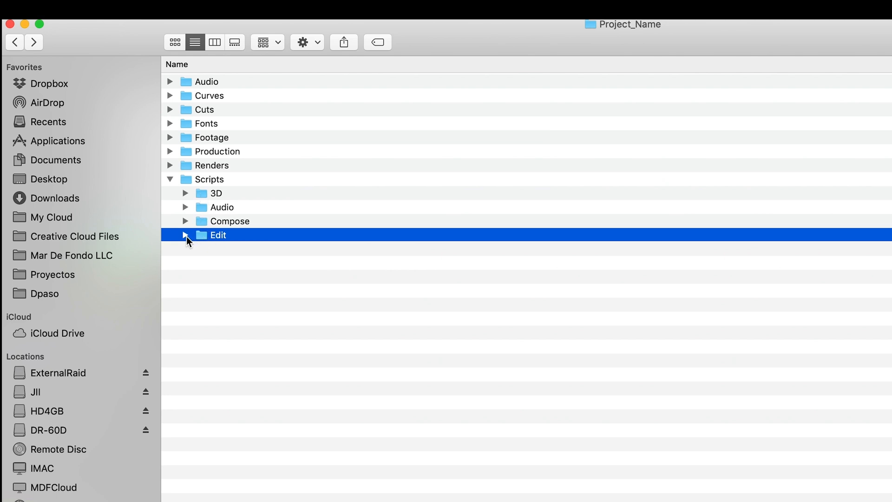
mouse_move(222, 239)
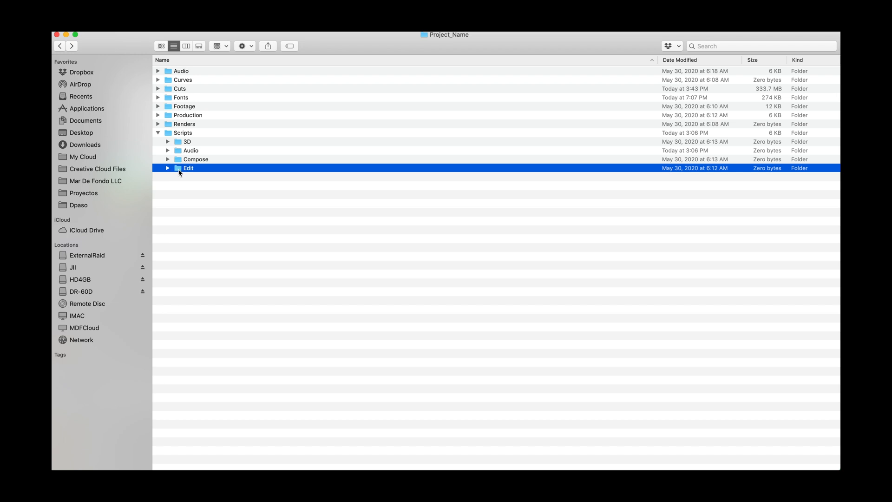
mouse_move(174, 172)
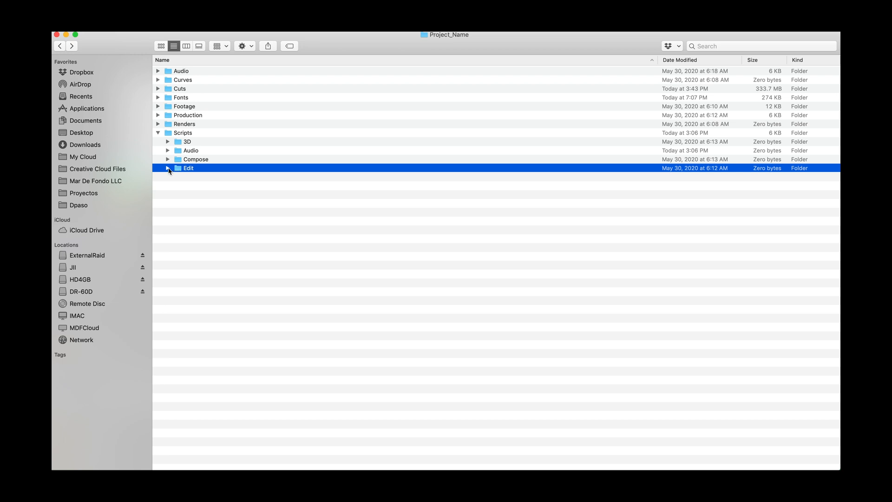
click(167, 168)
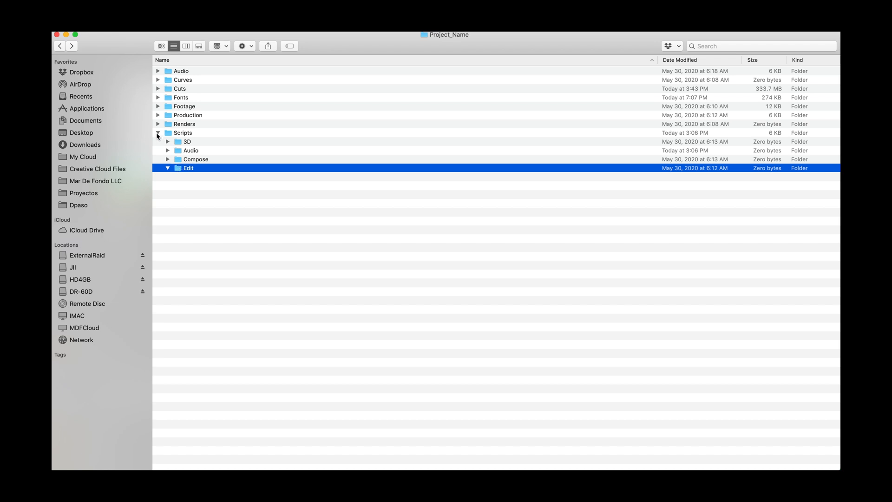
click(158, 133)
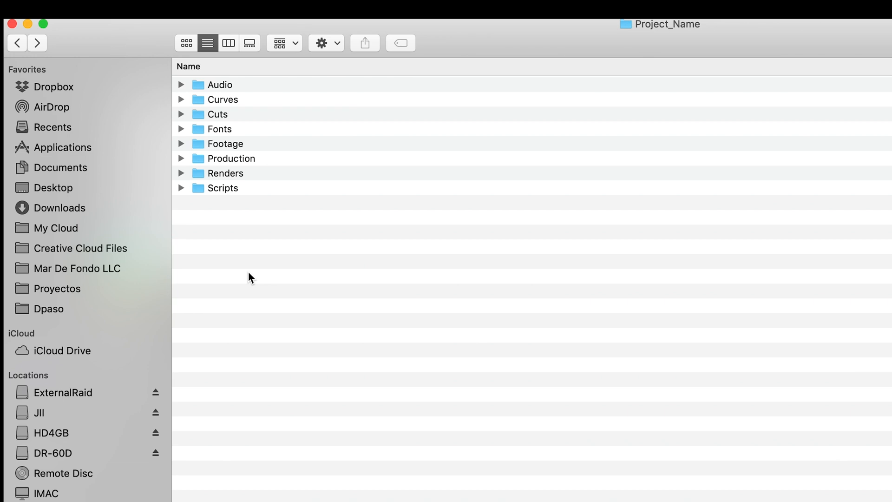
mouse_move(663, 51)
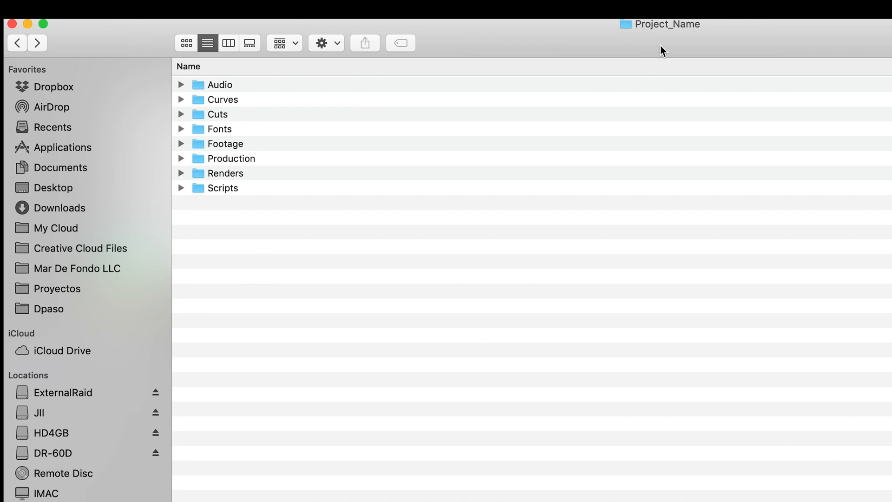
mouse_move(233, 90)
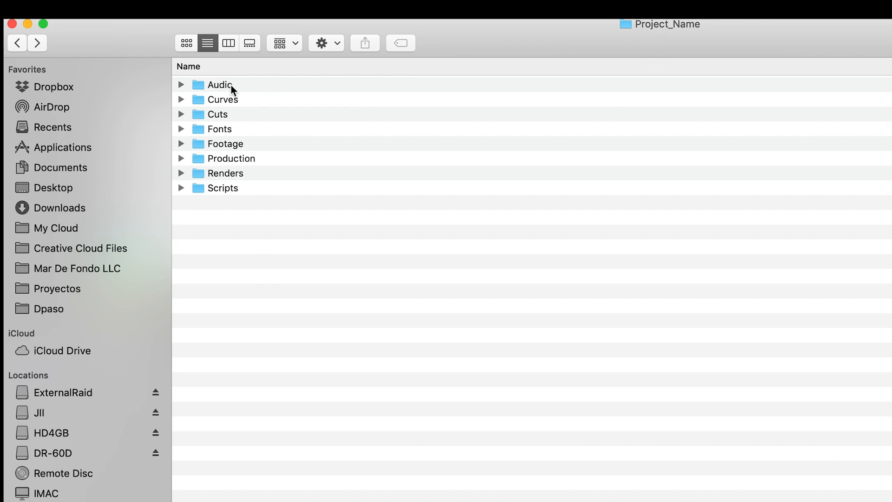
mouse_move(322, 270)
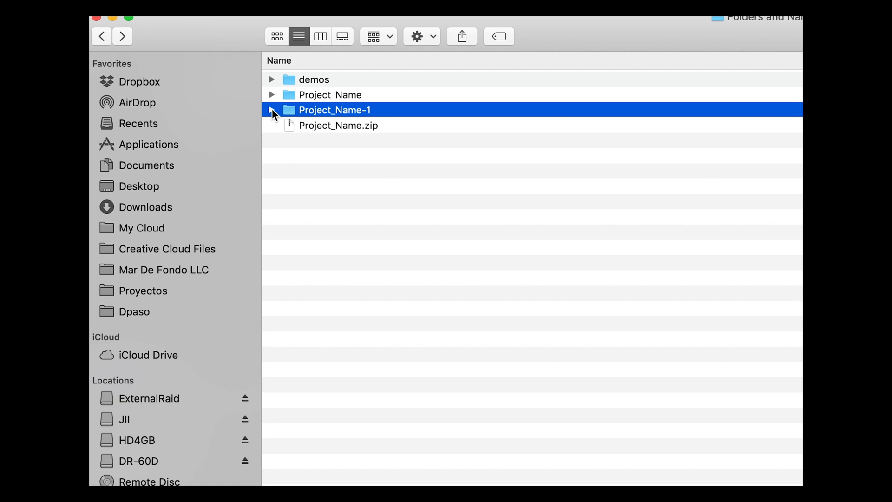
- Expand Project_Name-1 to show its eight mirrored folders, then collapse it again
click(273, 109)
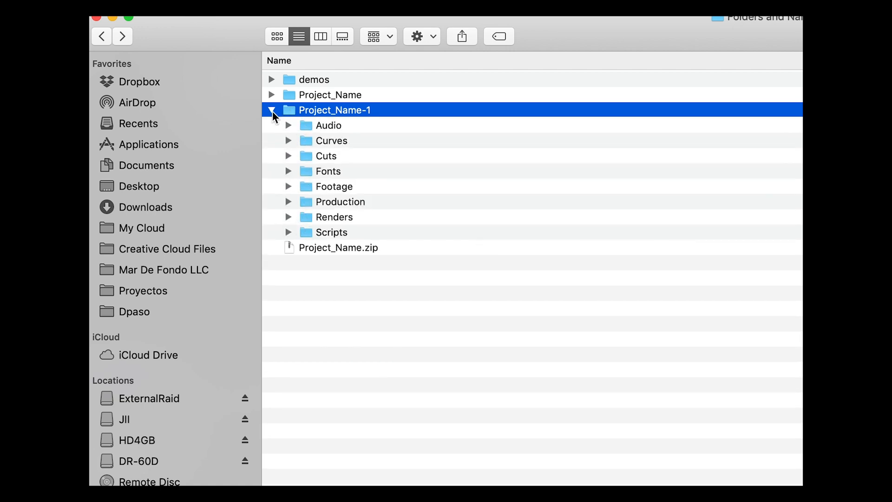
click(273, 110)
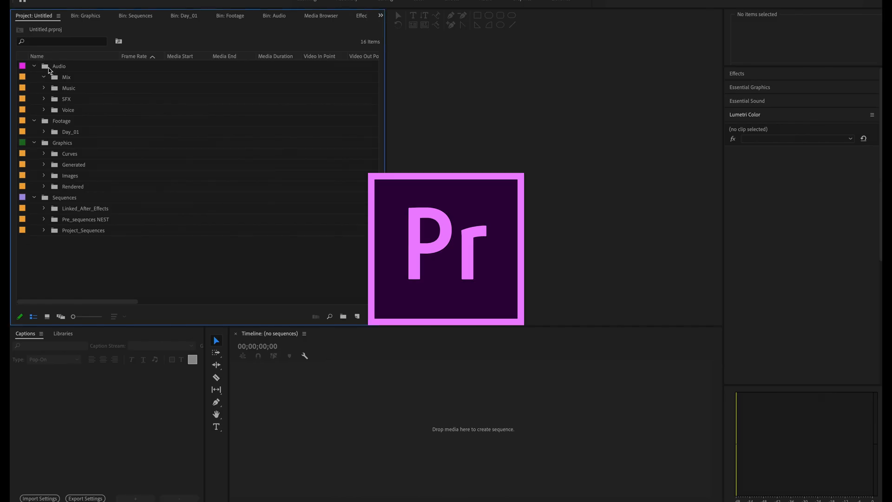
click(34, 65)
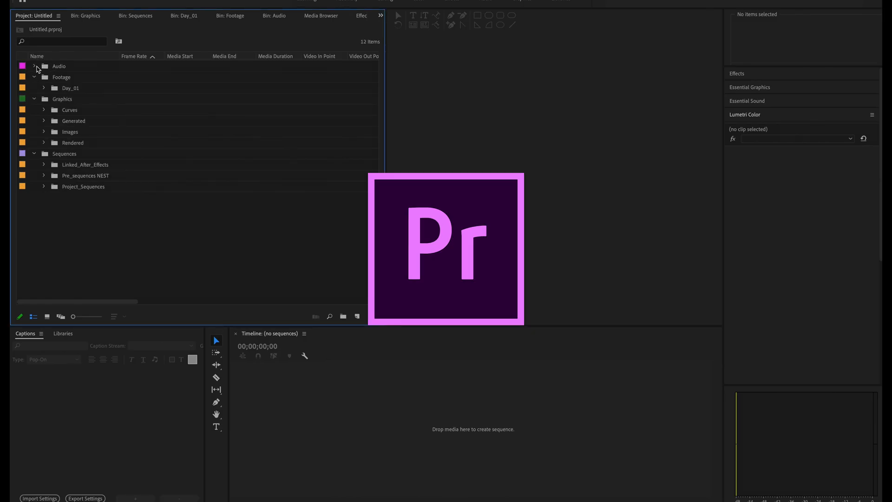
click(34, 66)
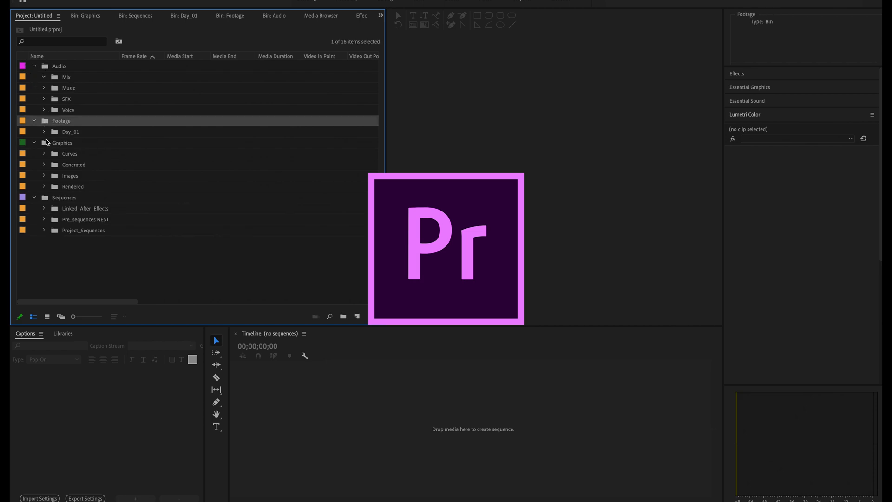
click(64, 197)
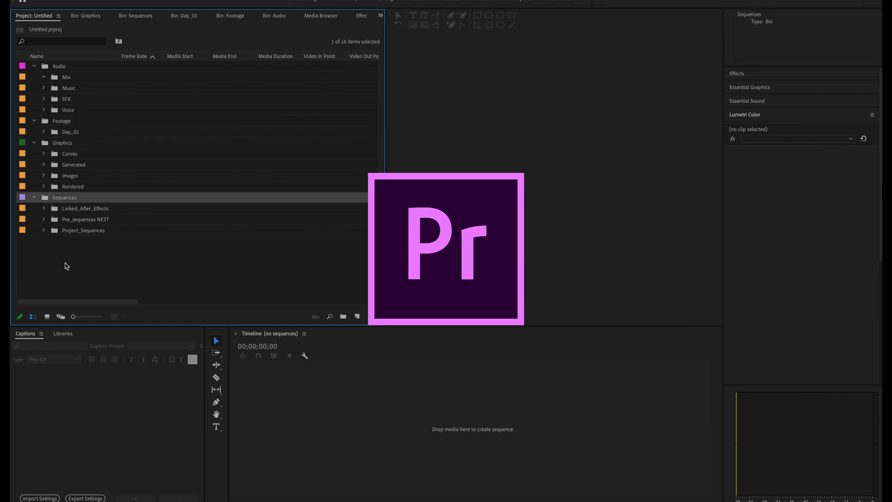